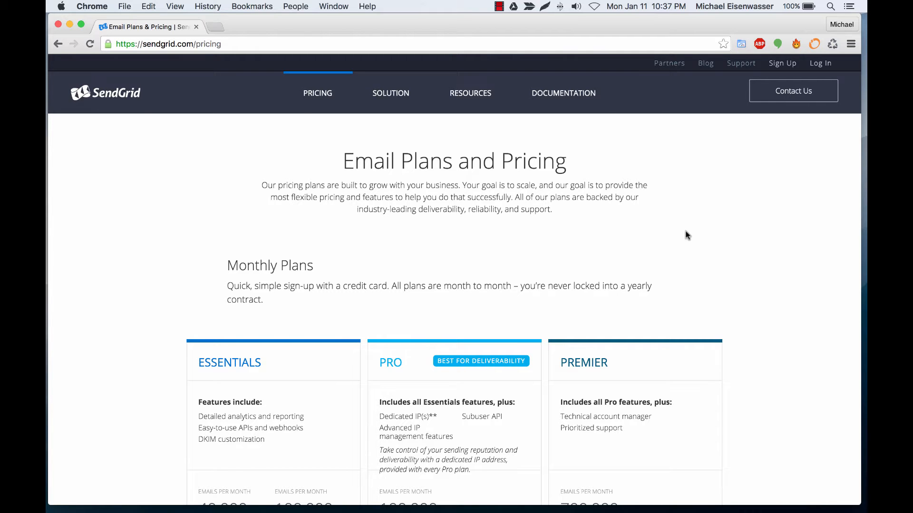
Step: Sign up for the SendGrid free plan via Try for Free
scroll("down", 3)
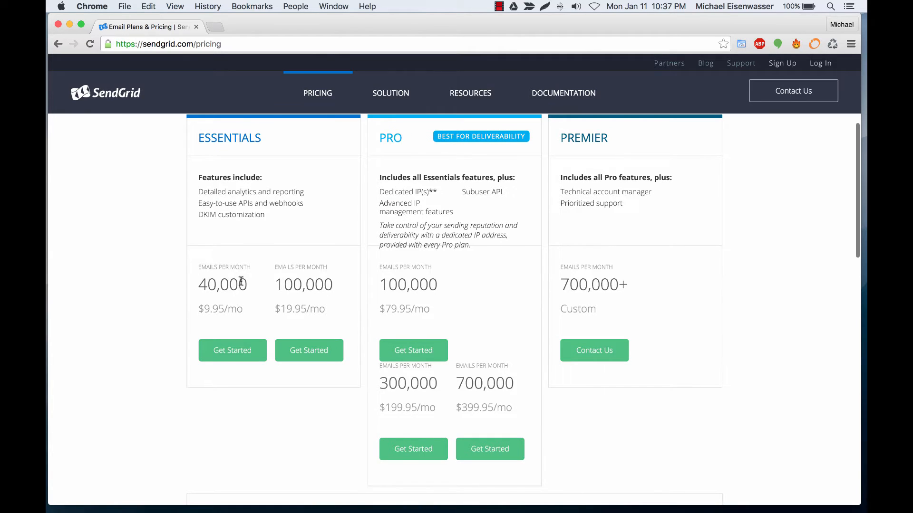
mouse_move(216, 310)
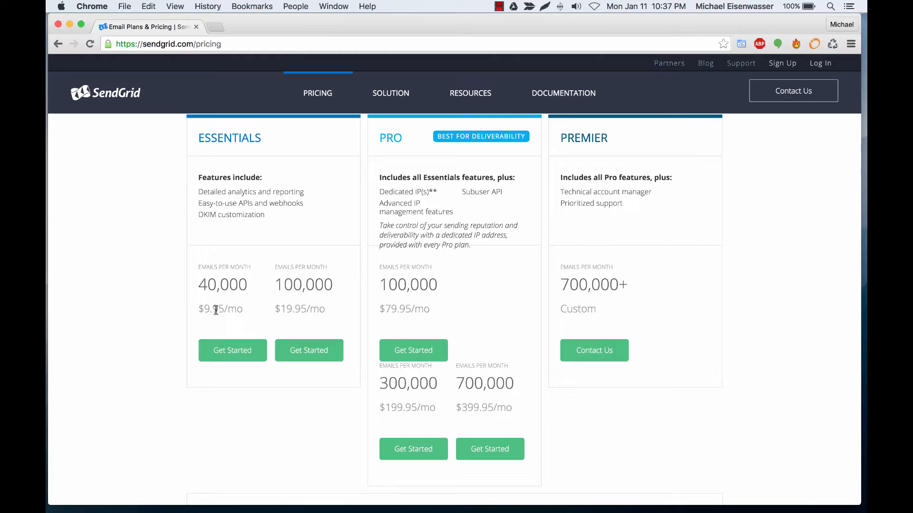
mouse_move(163, 286)
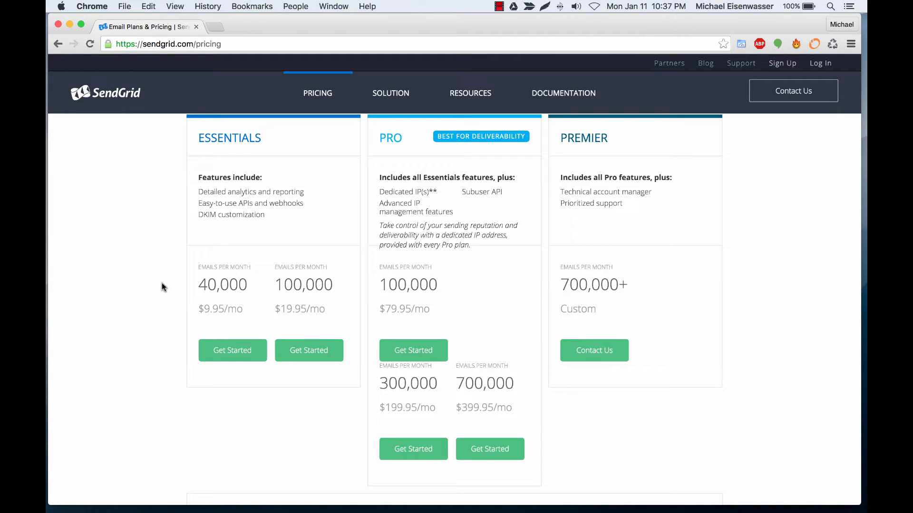
scroll("down", 3)
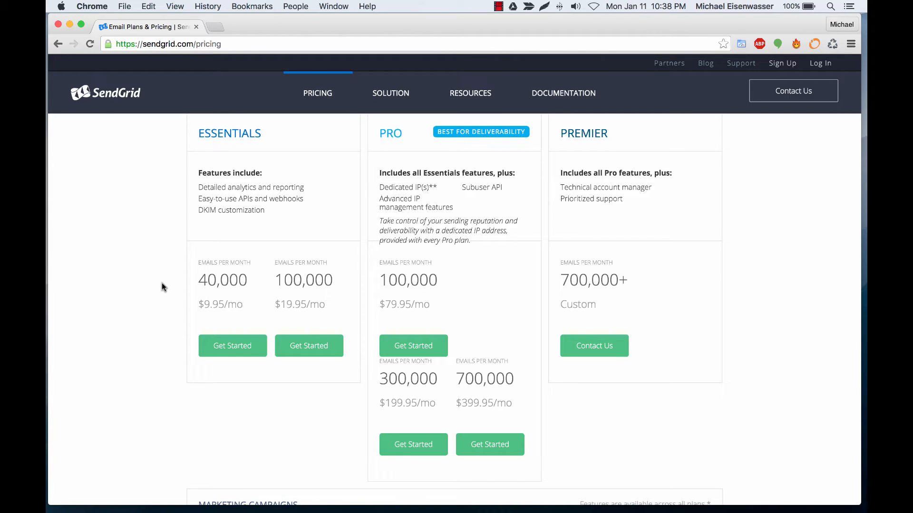
scroll("down", 3)
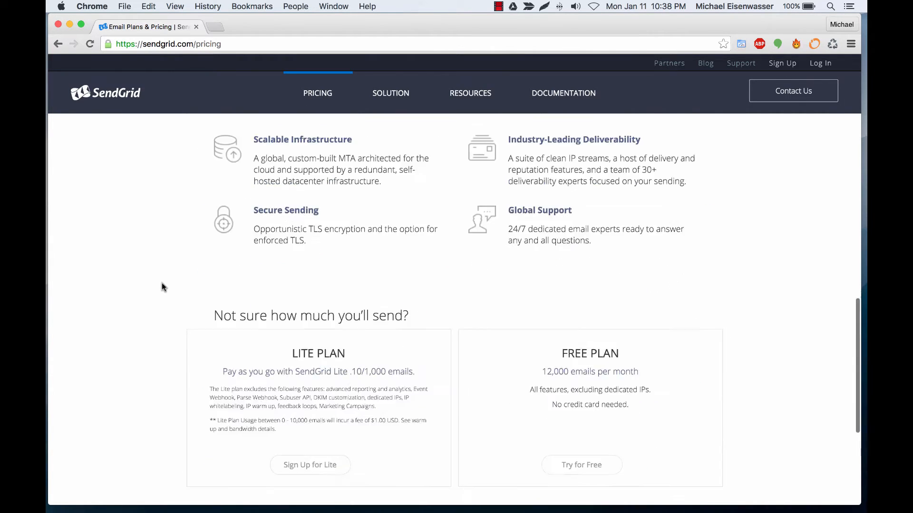
scroll("down", 3)
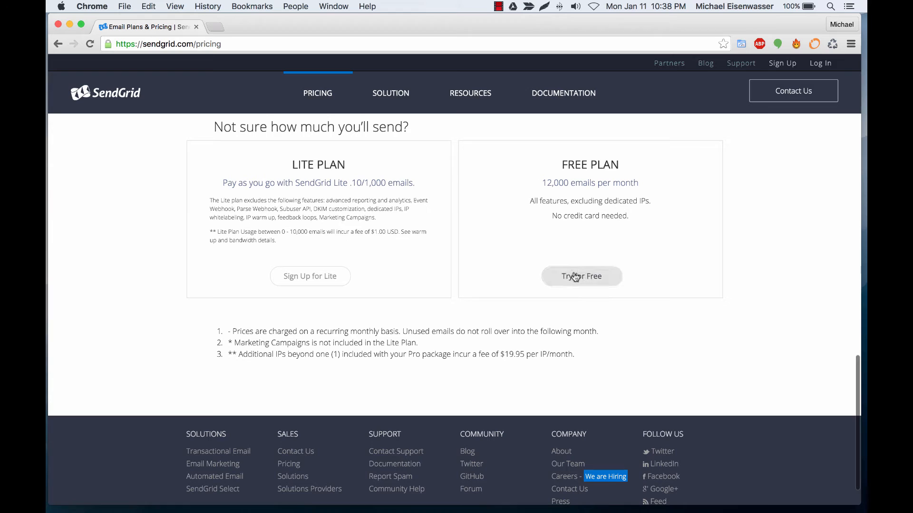
left_click(581, 275)
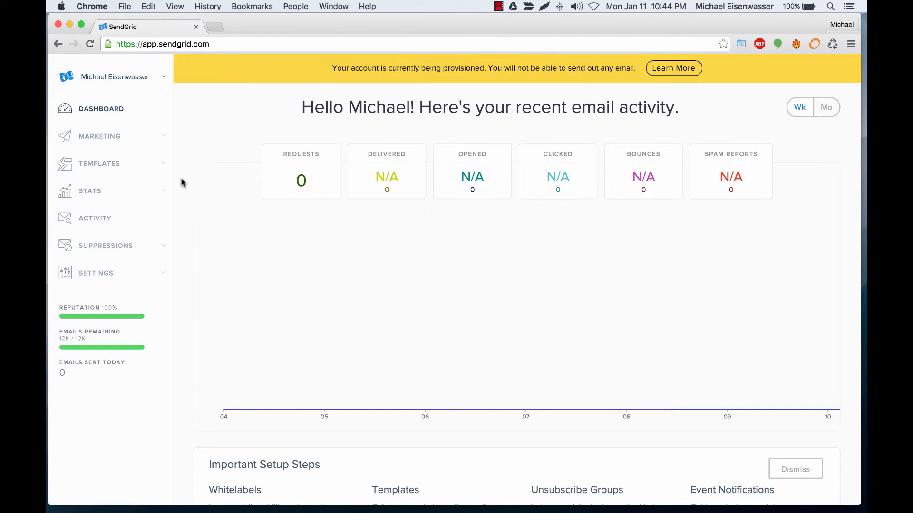
Step: Bring up Settings > Whitelabels > Domains in the SendGrid dashboard
left_click(95, 273)
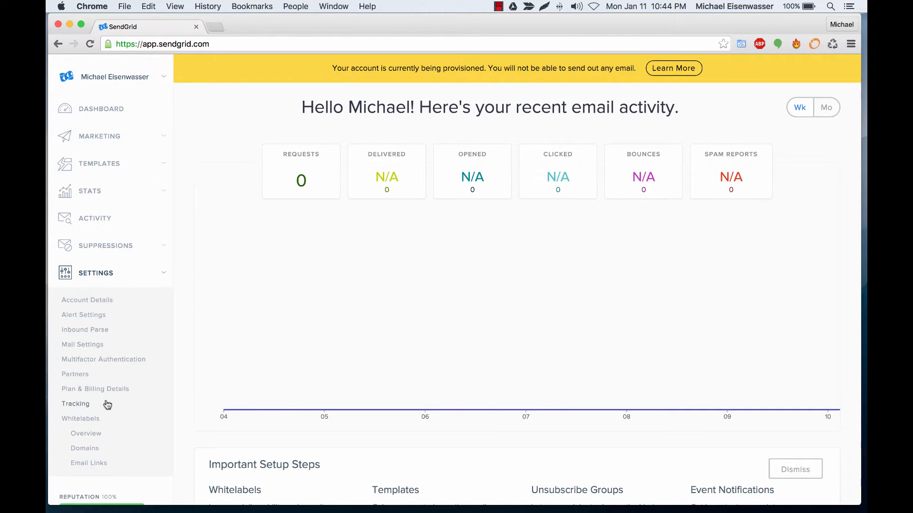
mouse_move(87, 444)
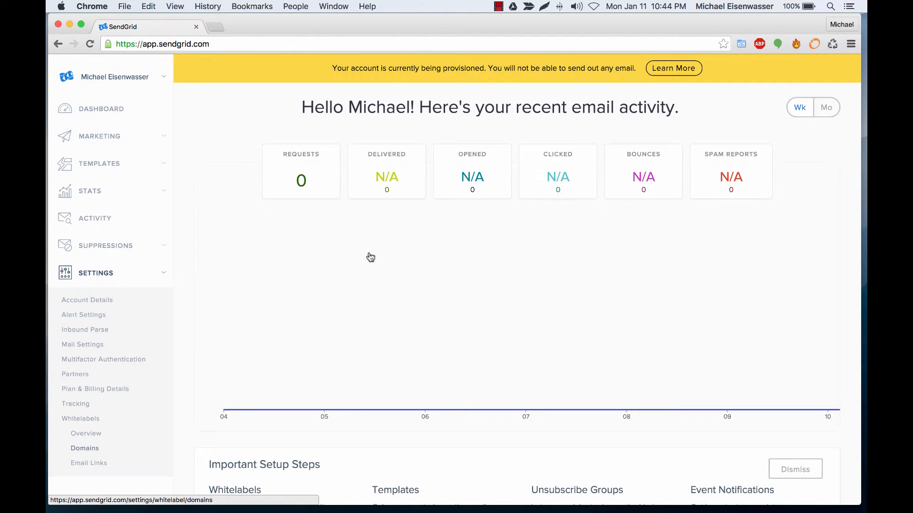
left_click(85, 447)
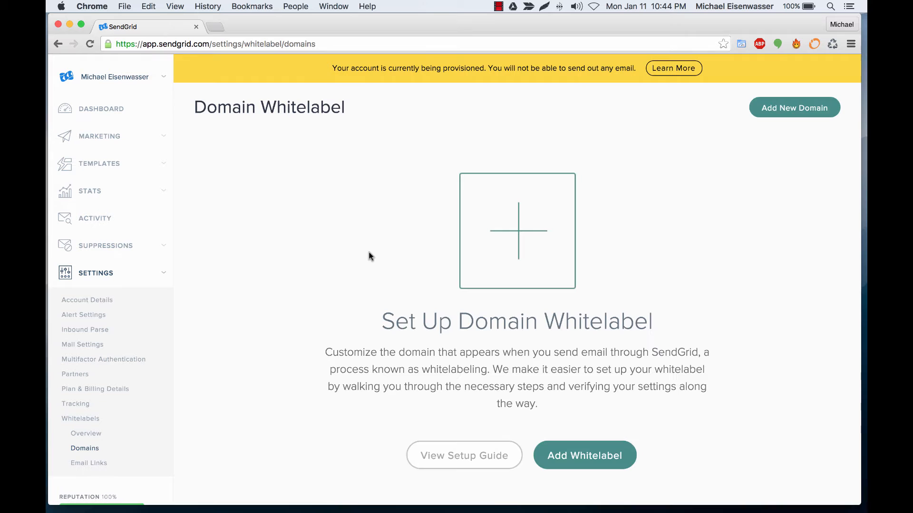
mouse_move(576, 445)
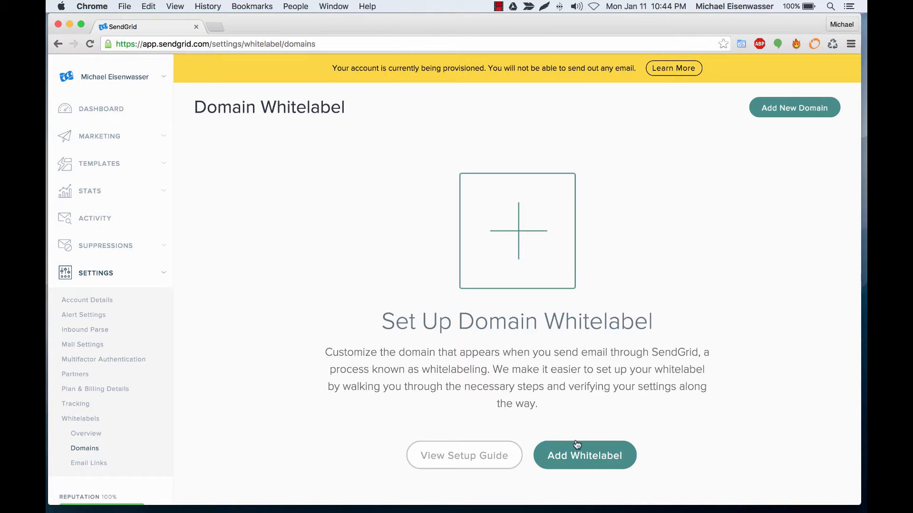
Step: Start a new whitelabel using a new domain, website.com
left_click(584, 455)
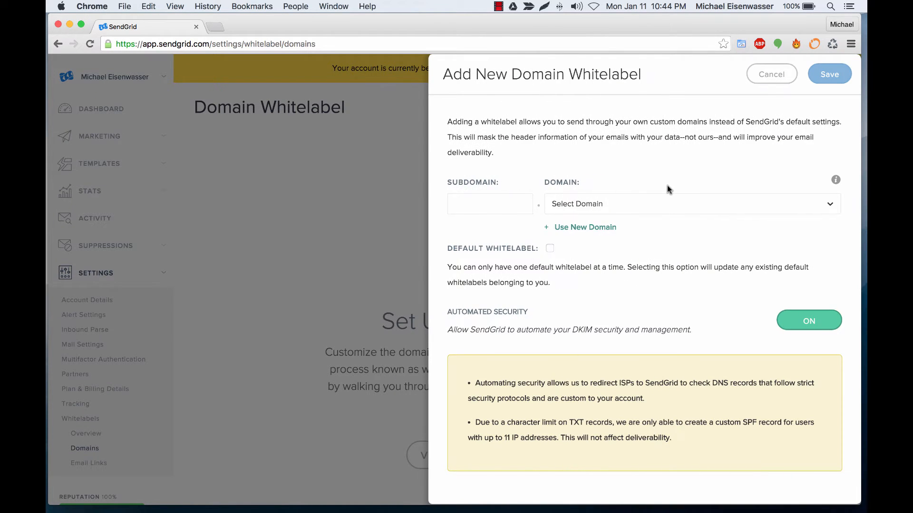
left_click(692, 203)
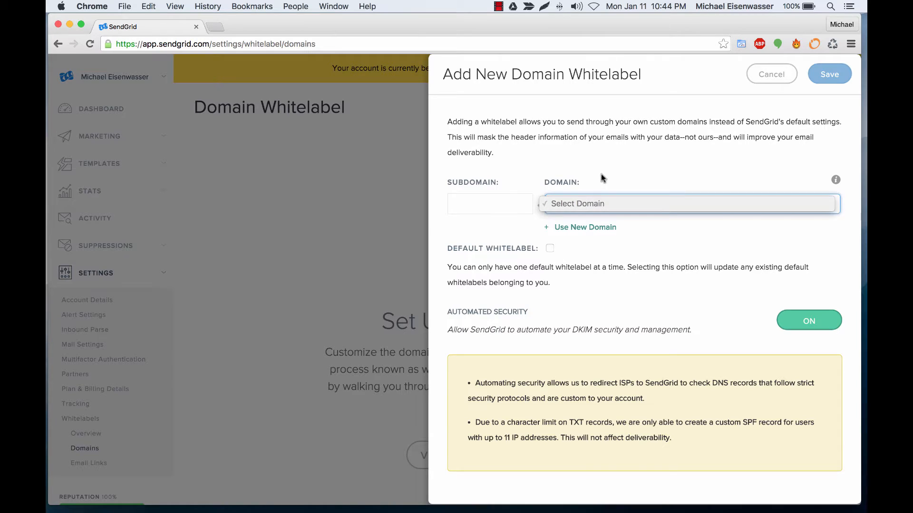
left_click(585, 227)
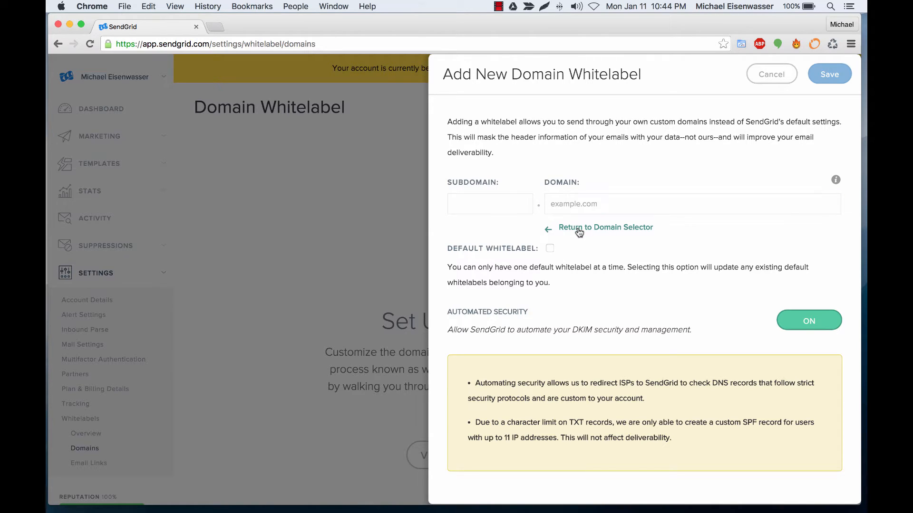
left_click(691, 204)
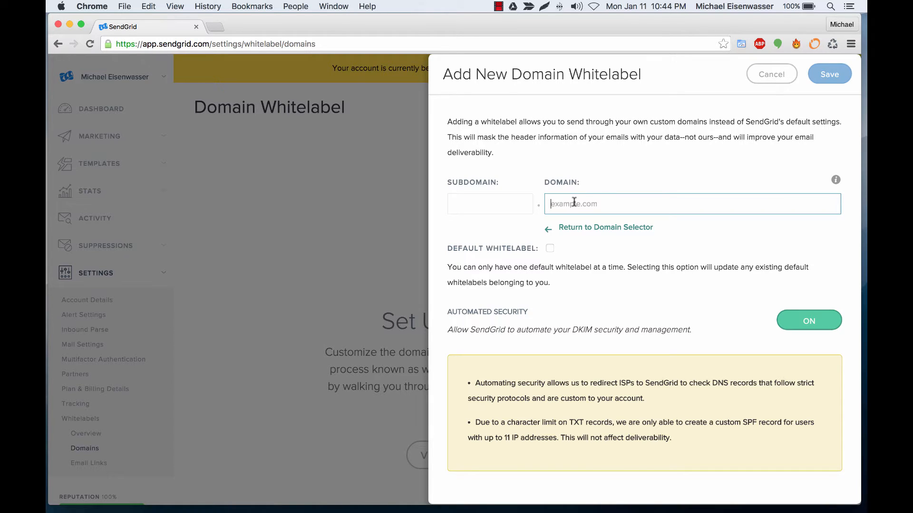
type("website.com")
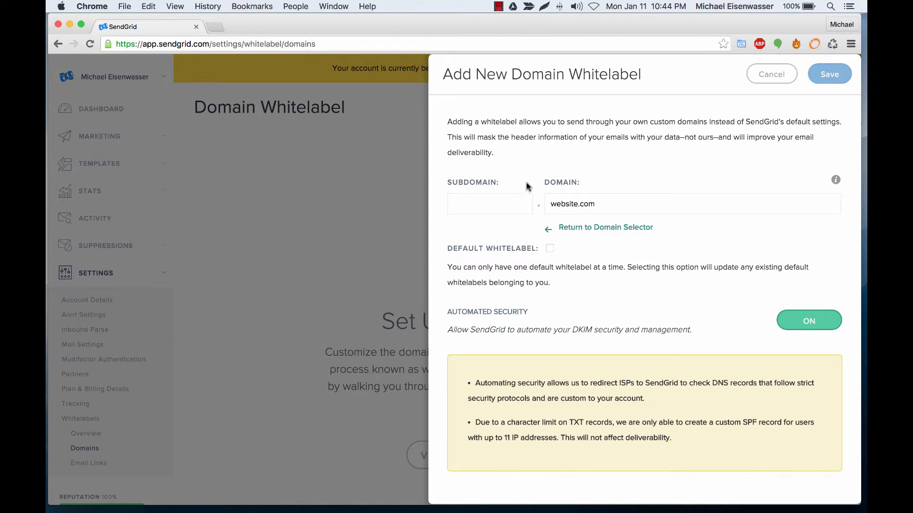
Step: Set the subdomain to reply, save the whitelabel and confirm despite pending DNS validation
left_click(489, 204)
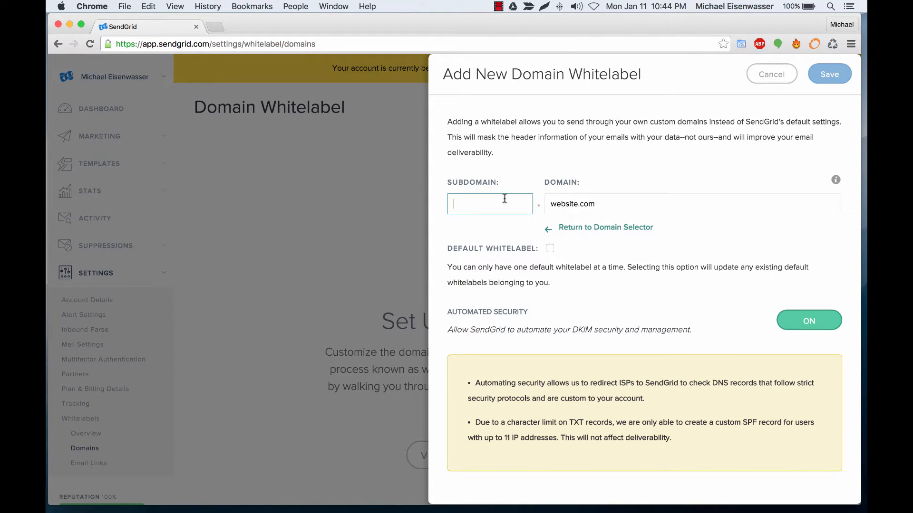
type("reply")
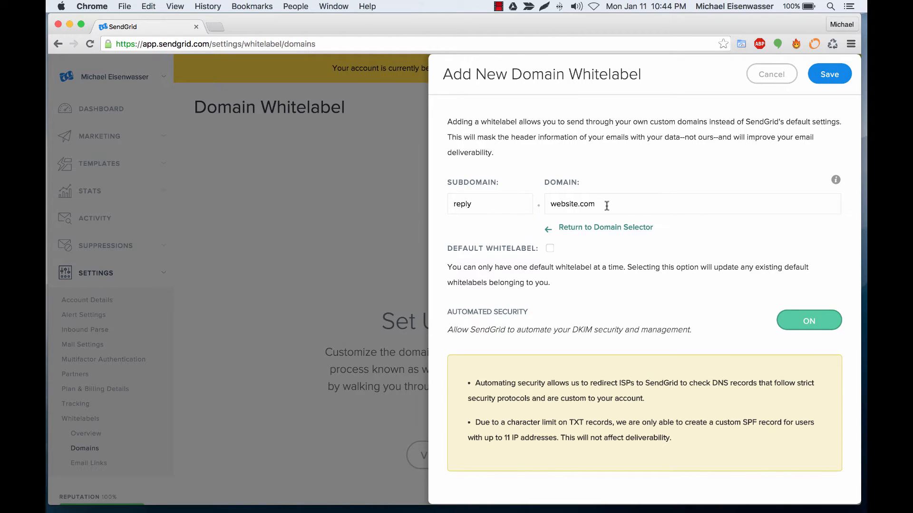
mouse_move(691, 307)
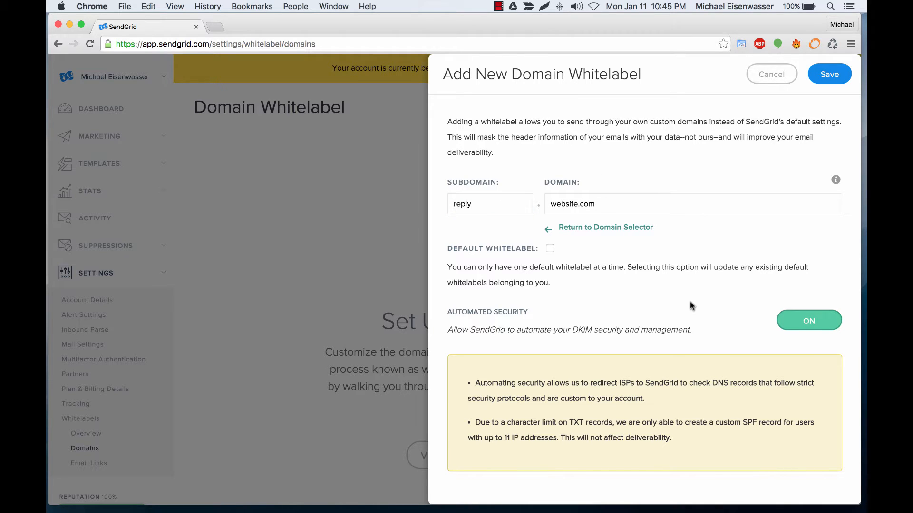
left_click(829, 75)
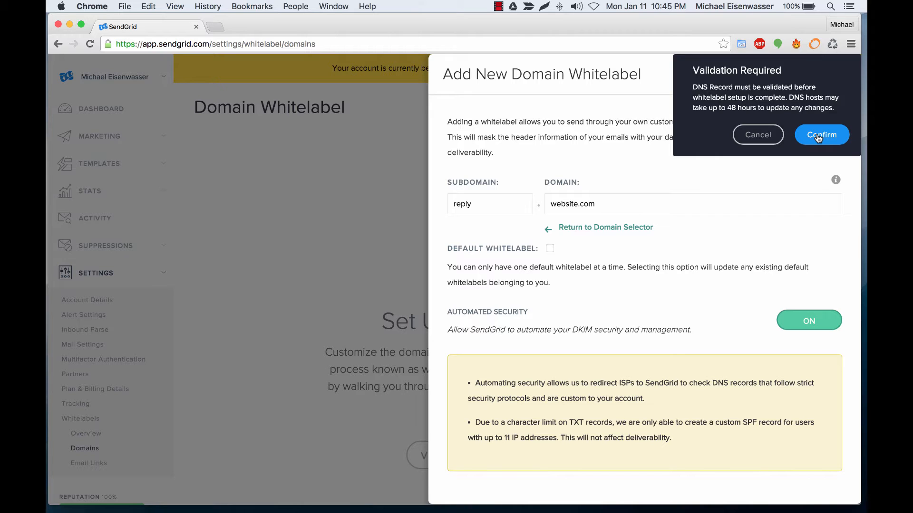
left_click(821, 134)
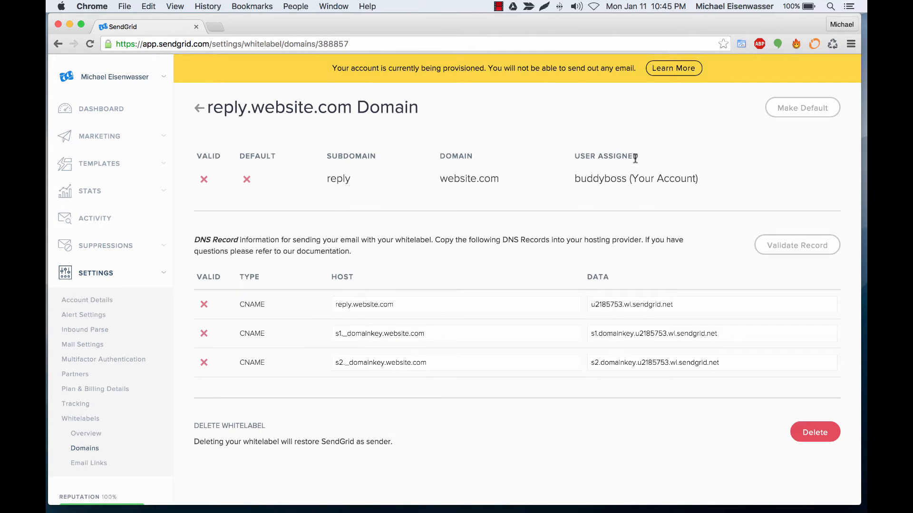
mouse_move(429, 183)
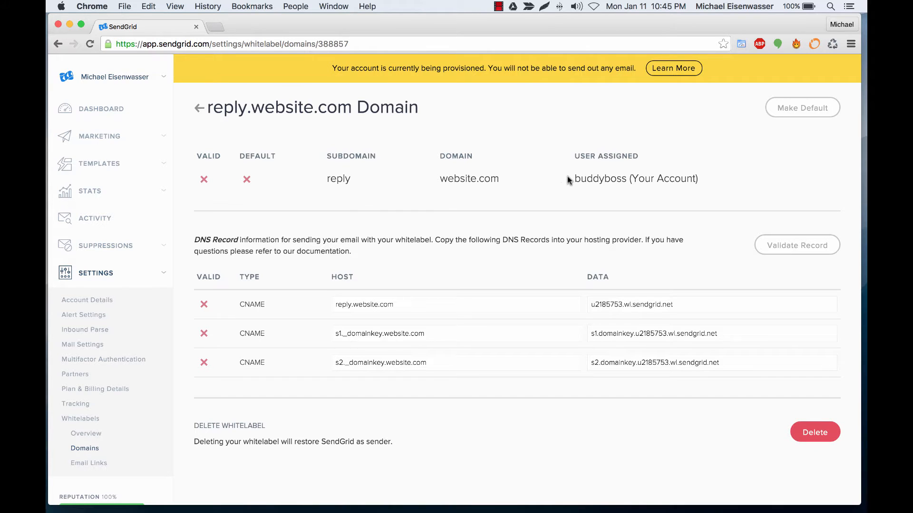
mouse_move(452, 316)
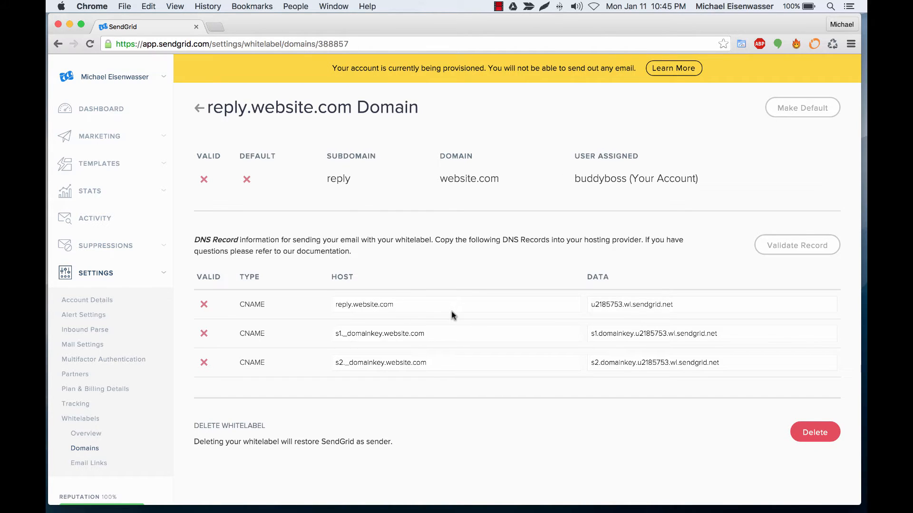
mouse_move(416, 269)
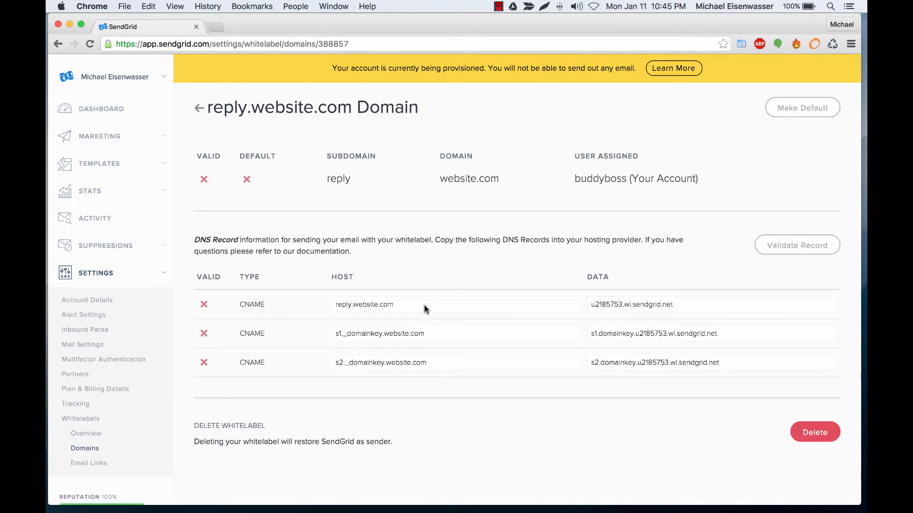
mouse_move(395, 277)
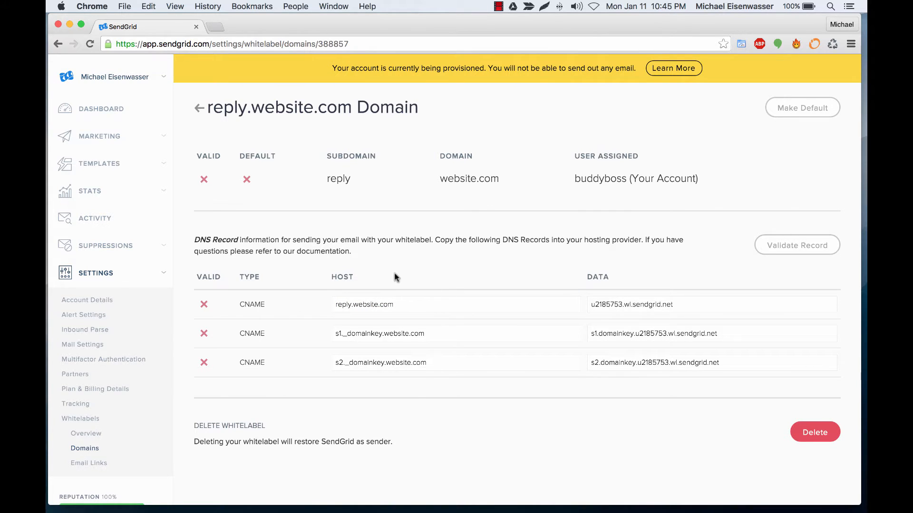
mouse_move(383, 273)
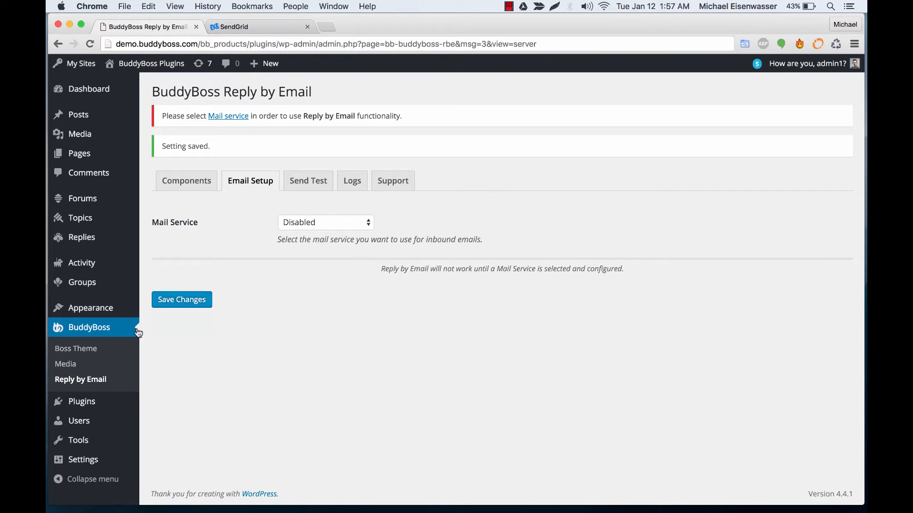
mouse_move(243, 226)
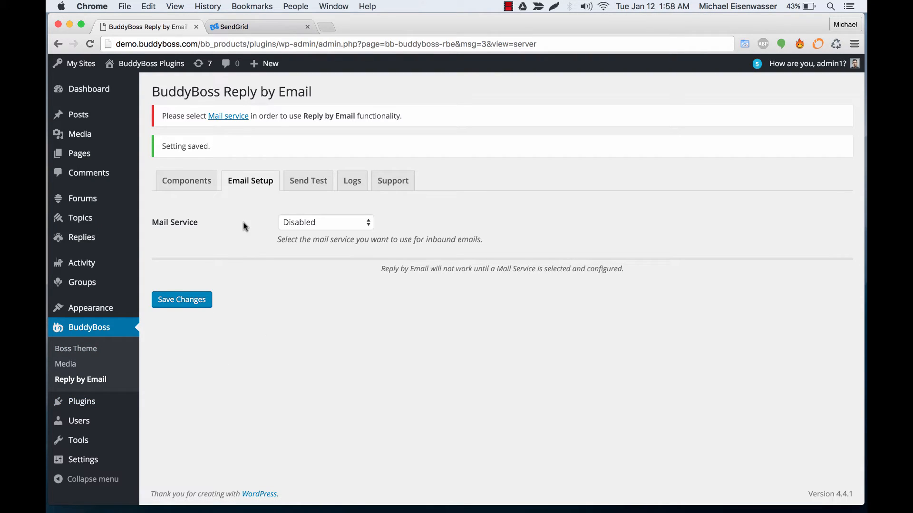
mouse_move(232, 231)
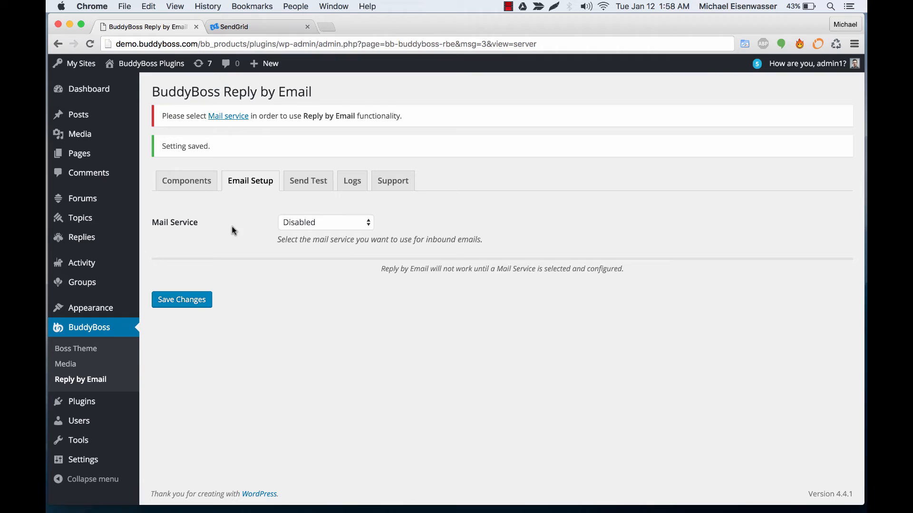
Step: Select SendGrid (advanced) as the Mail Service and save, revealing the SendGrid Setup section
left_click(325, 223)
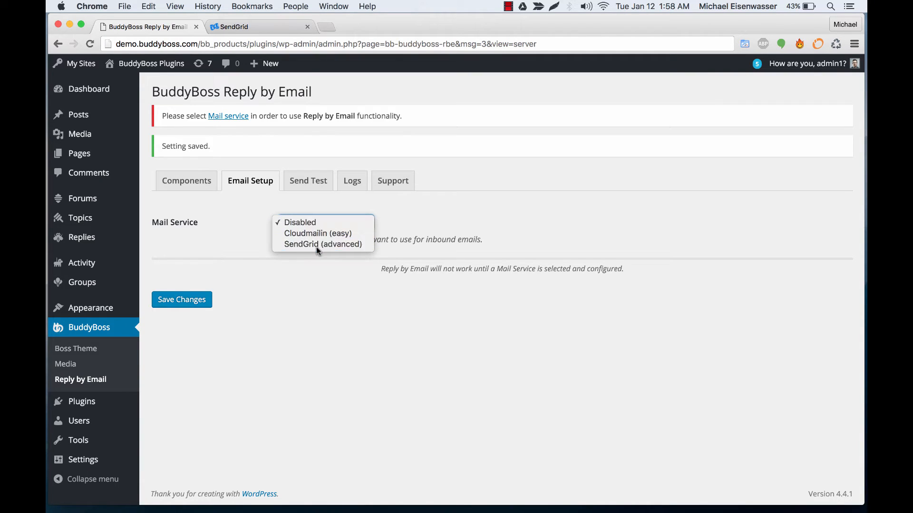
left_click(322, 244)
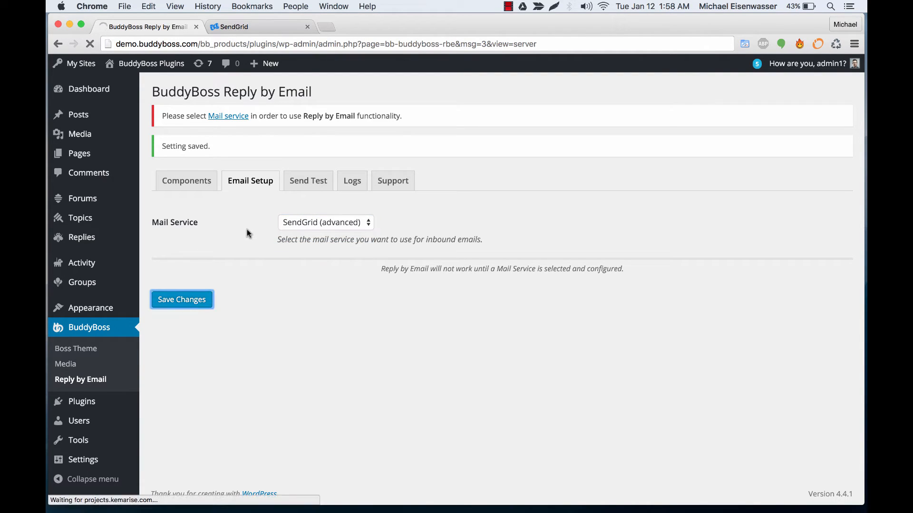
left_click(181, 300)
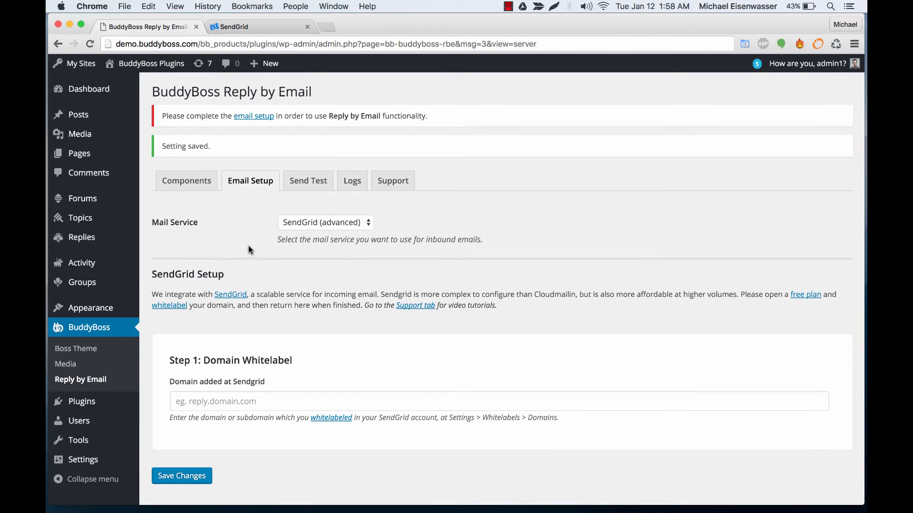
scroll("down", 3)
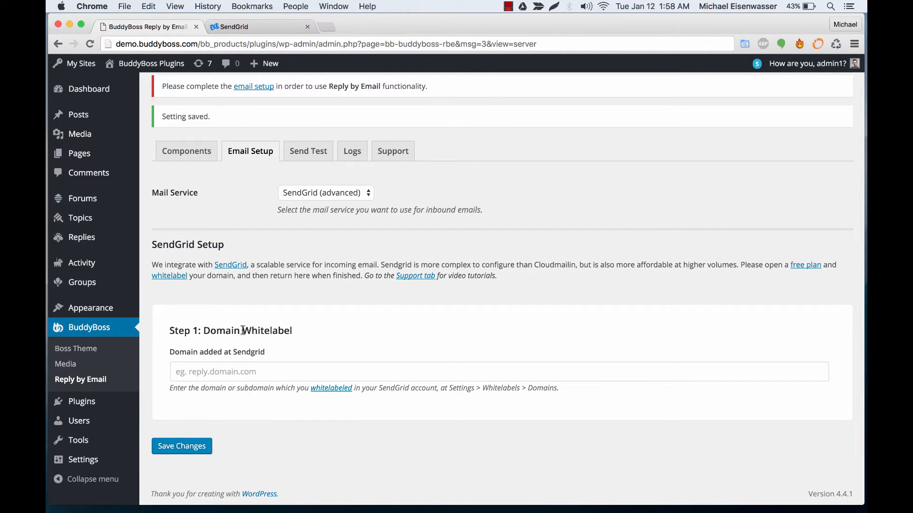
left_click(233, 26)
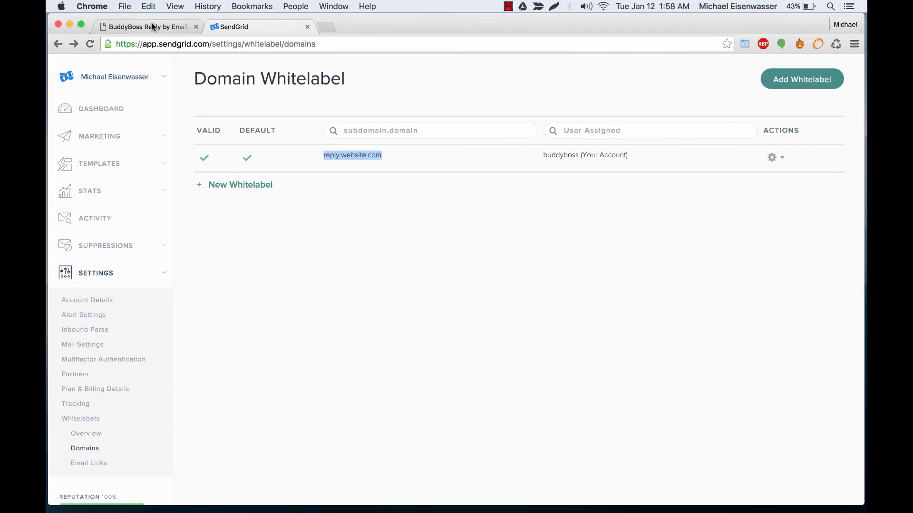
Step: Return to Reply by Email settings and save reply.website.com as the domain added at SendGrid
left_click(143, 27)
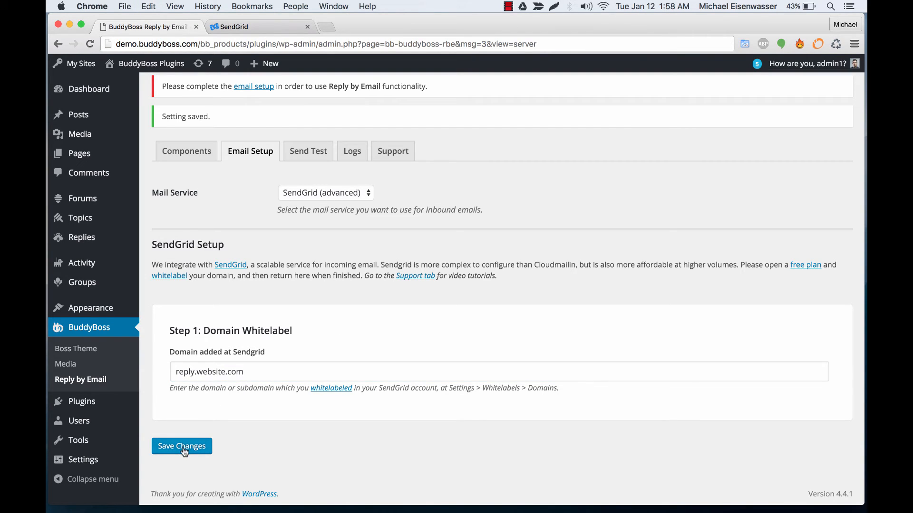
scroll("down", 3)
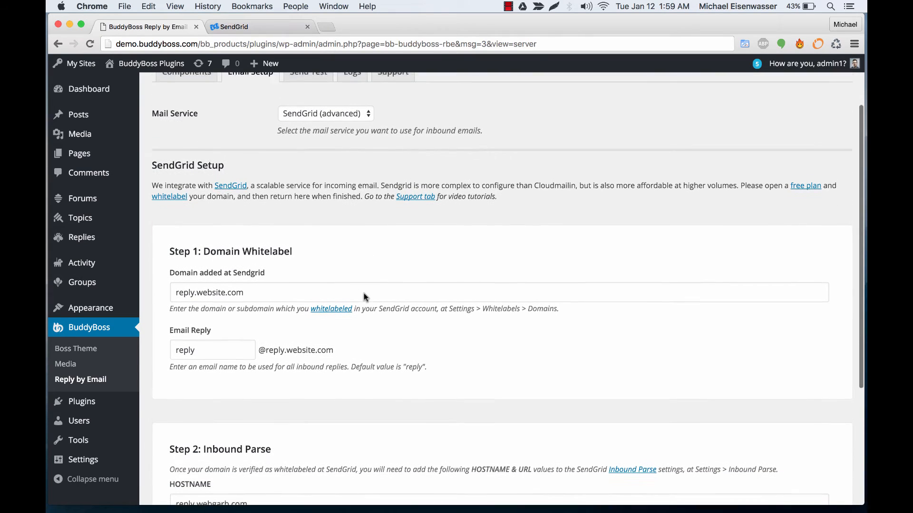
scroll("down", 3)
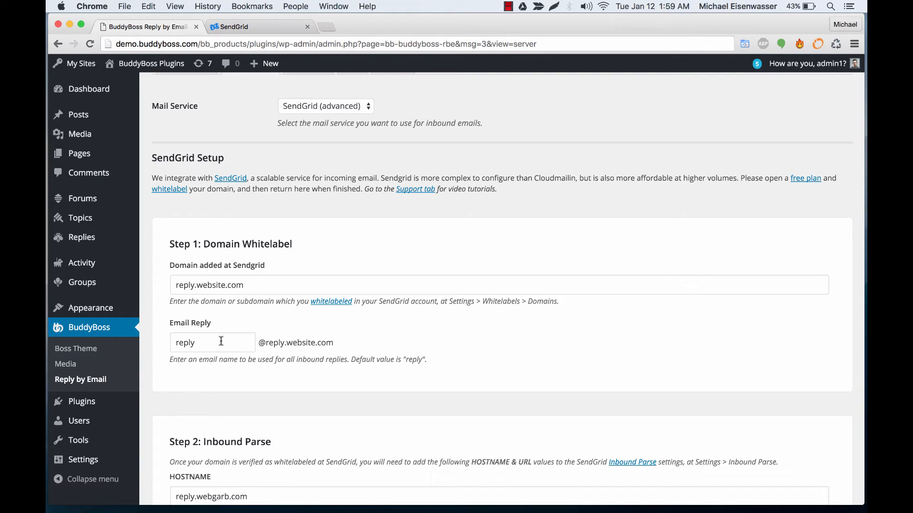
mouse_move(276, 329)
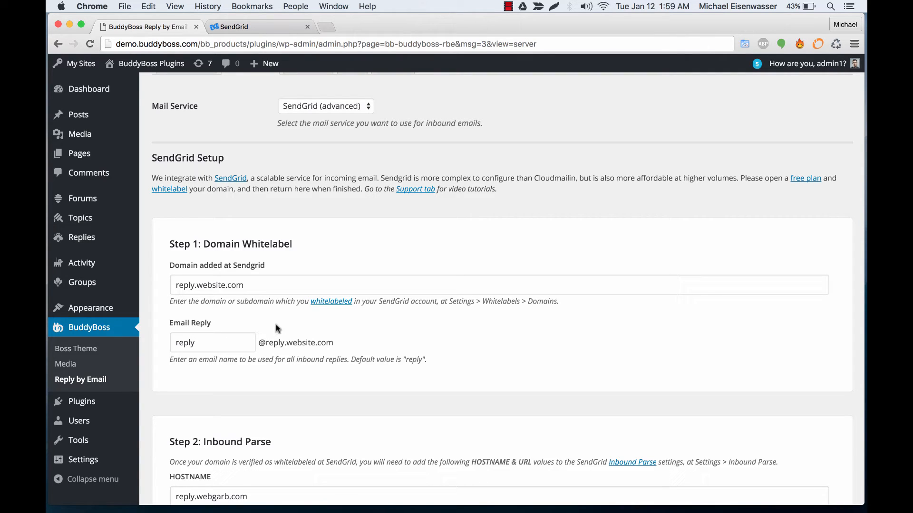
mouse_move(283, 330)
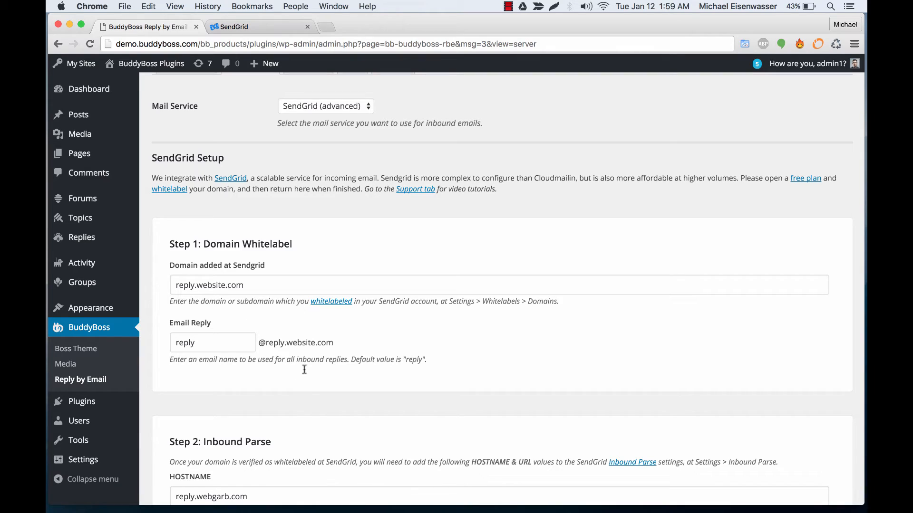
mouse_move(276, 324)
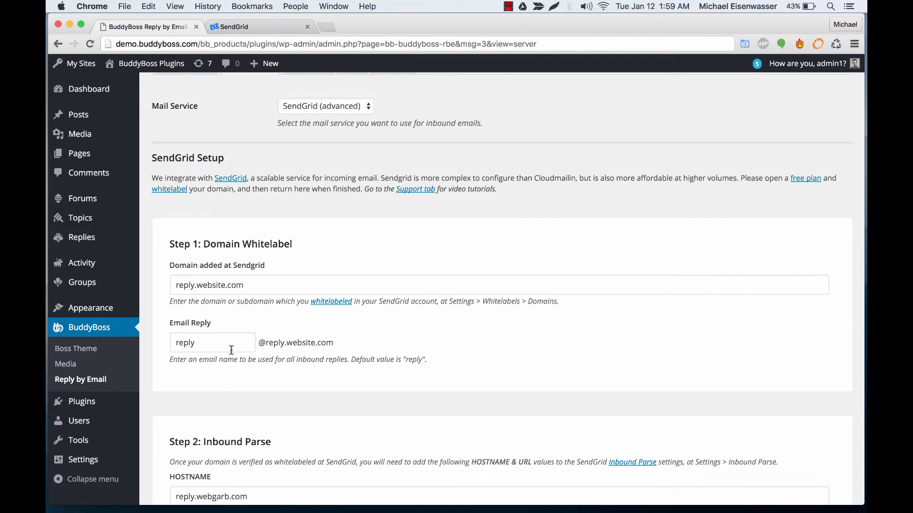
mouse_move(297, 151)
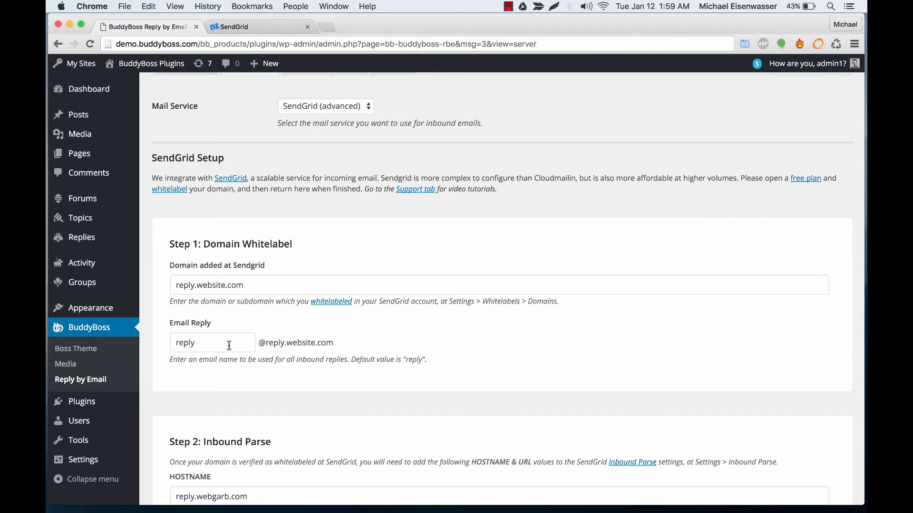
Step: Scroll to Step 2: Inbound Parse to read the reply.website.com hostname and admin-ajax URL
scroll("down", 3)
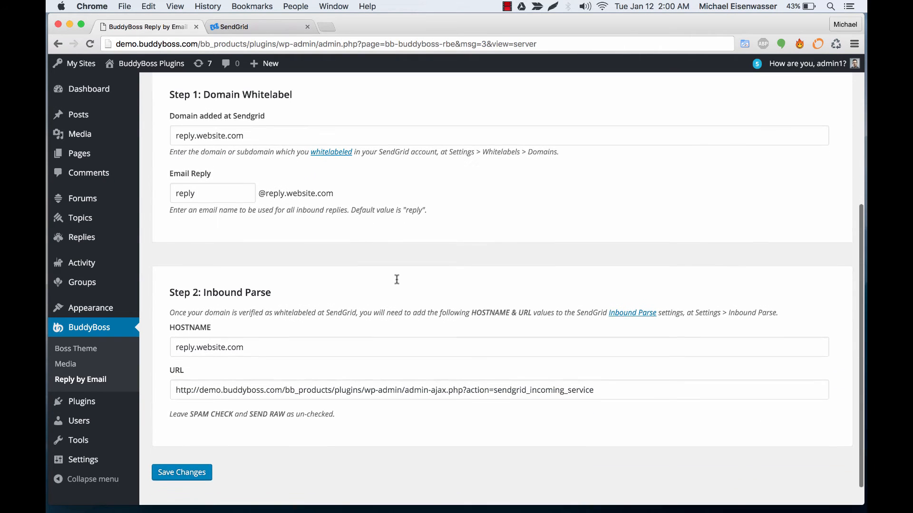
scroll("down", 3)
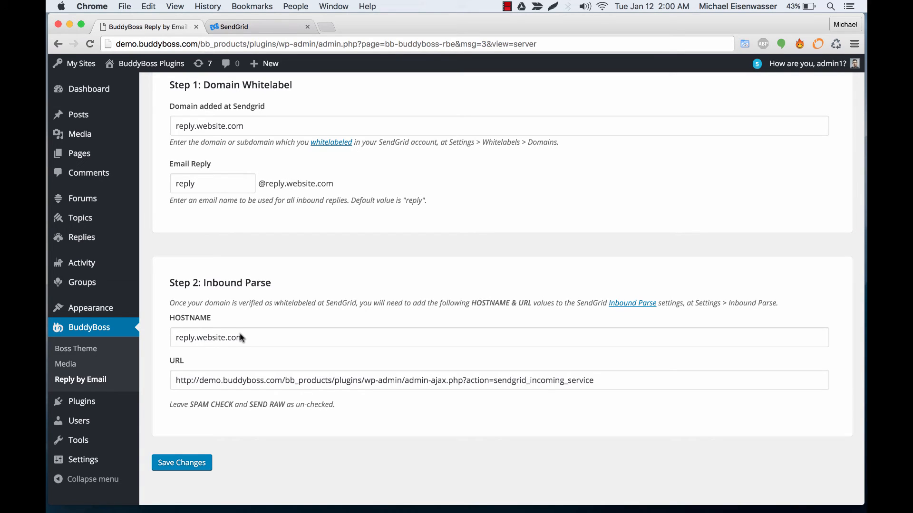
mouse_move(631, 302)
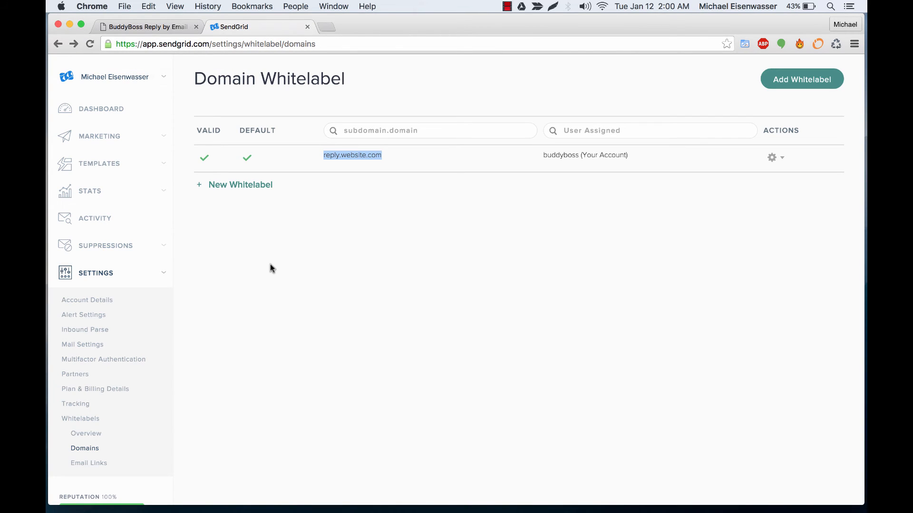
mouse_move(85, 330)
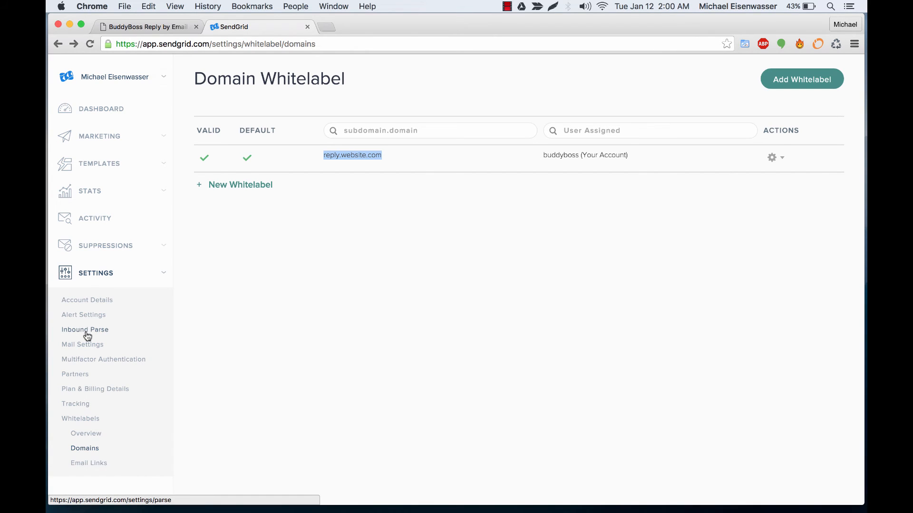
Step: Add and save an Inbound Parse entry for reply.website.com with the WordPress sendgrid_incoming_service URL
left_click(85, 330)
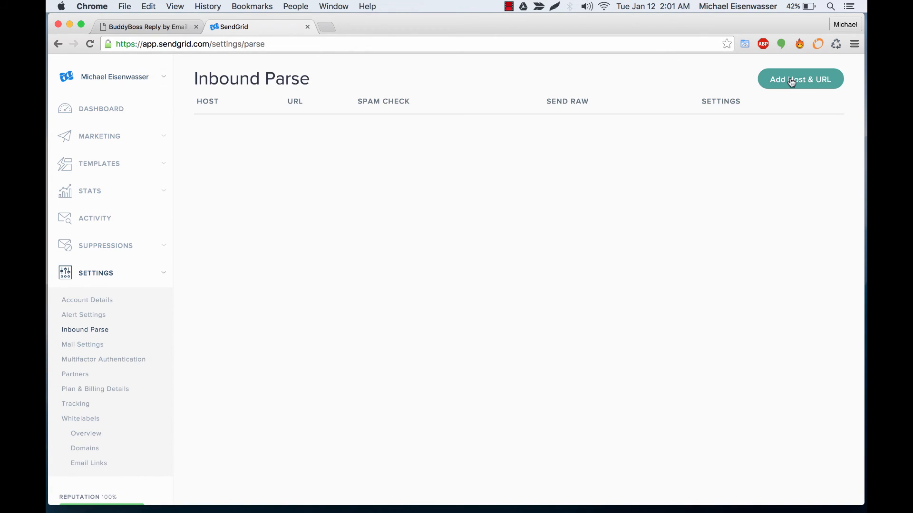
left_click(800, 78)
type("reply.website.com")
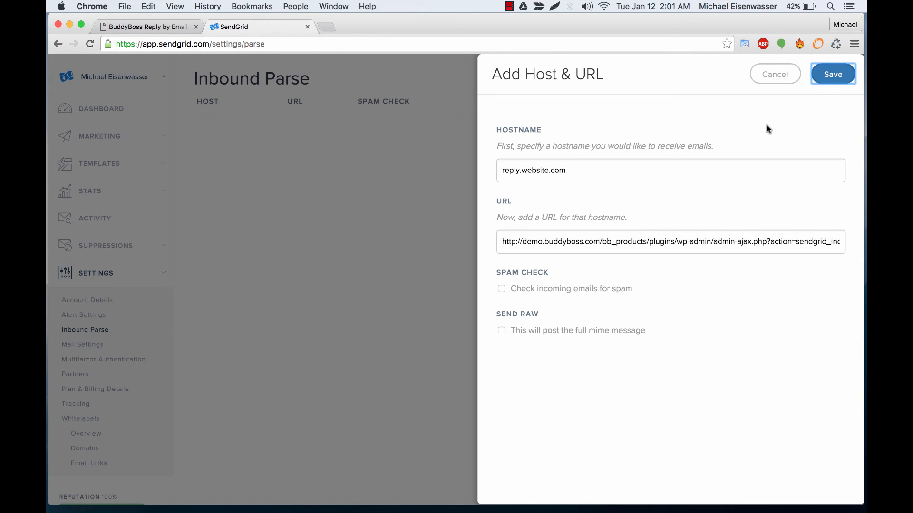
left_click(831, 74)
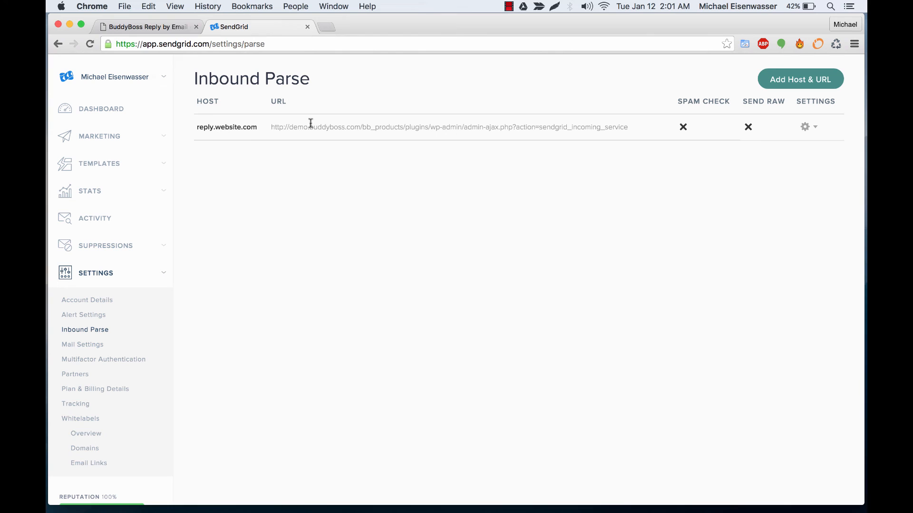
mouse_move(198, 59)
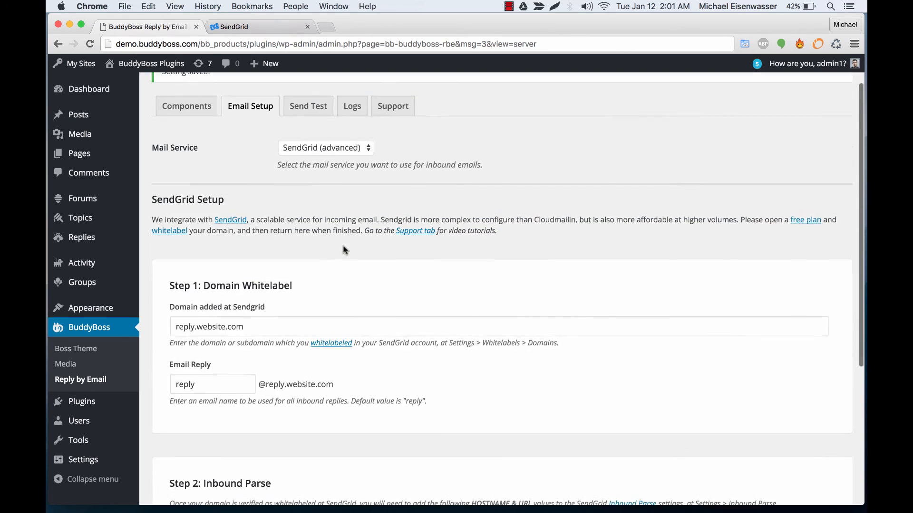
Step: Save the completed Reply by Email SendGrid setup in WordPress
scroll("down", 3)
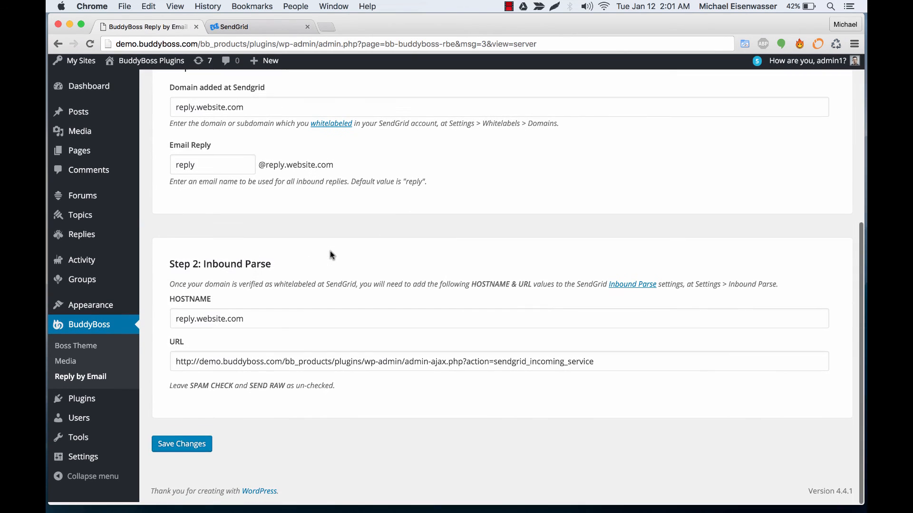
left_click(181, 444)
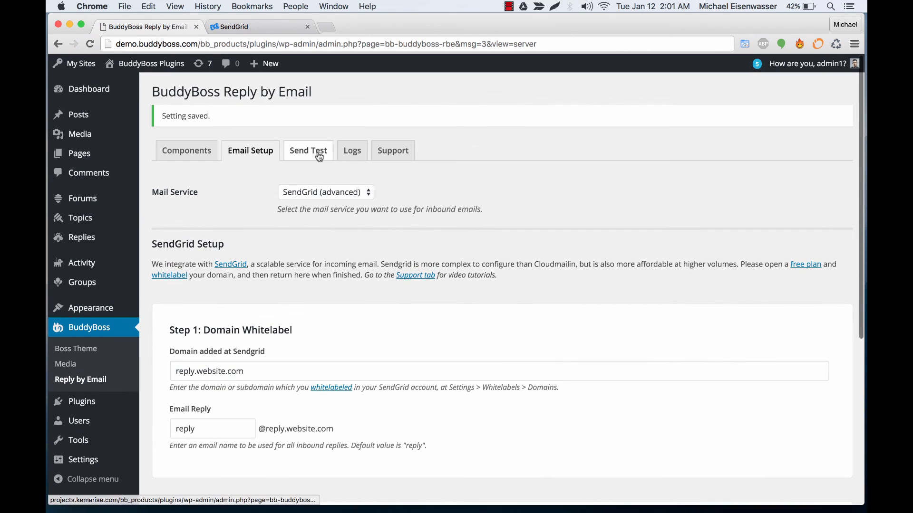
Step: Switch to the Send Test tab with its empty email address field
left_click(308, 151)
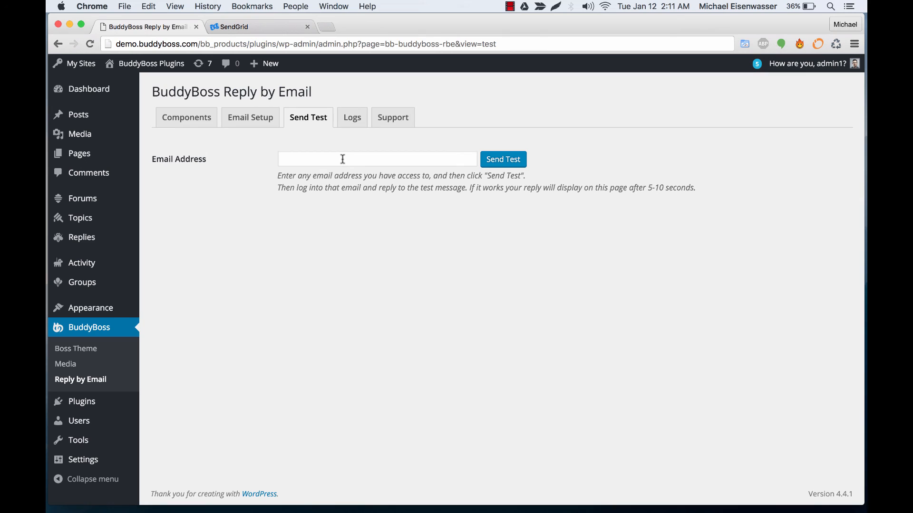
mouse_move(502, 159)
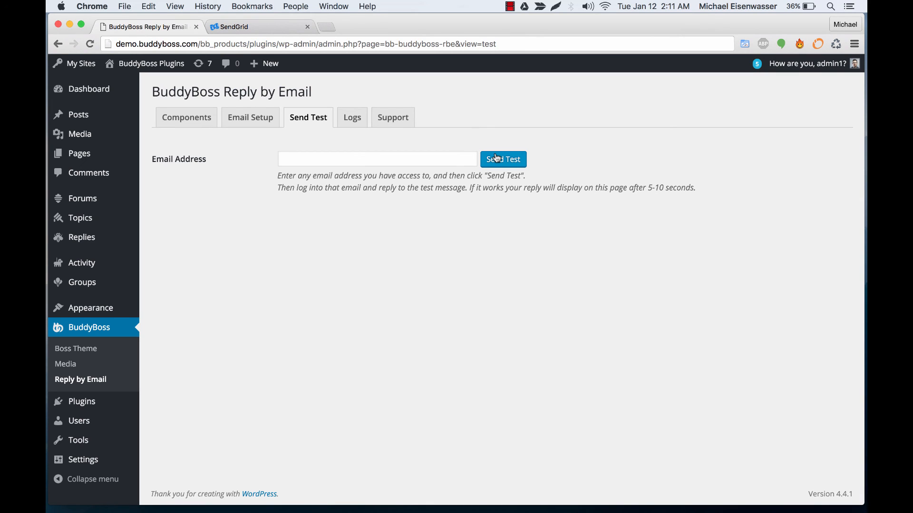
mouse_move(374, 242)
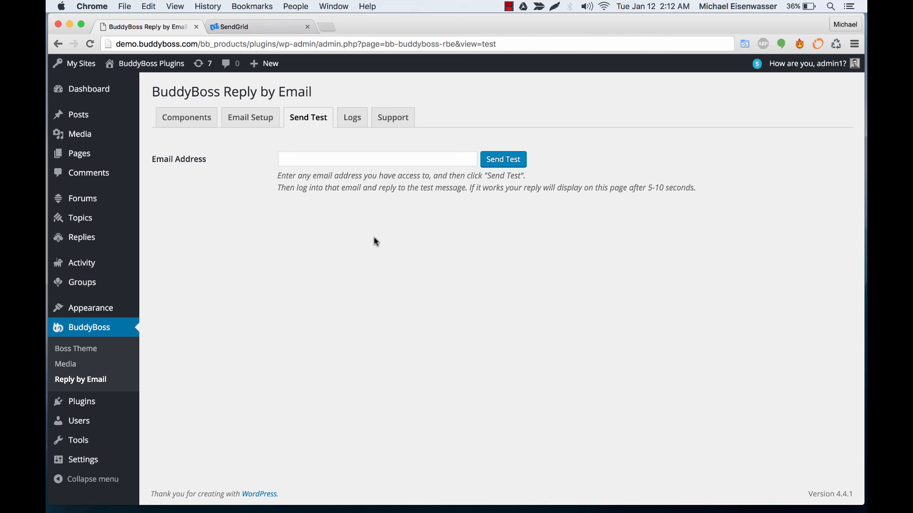
mouse_move(290, 197)
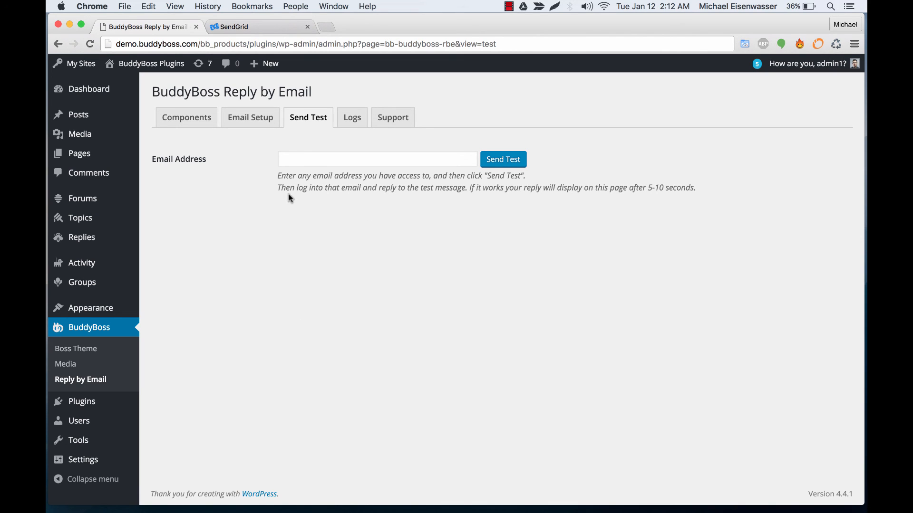
mouse_move(345, 141)
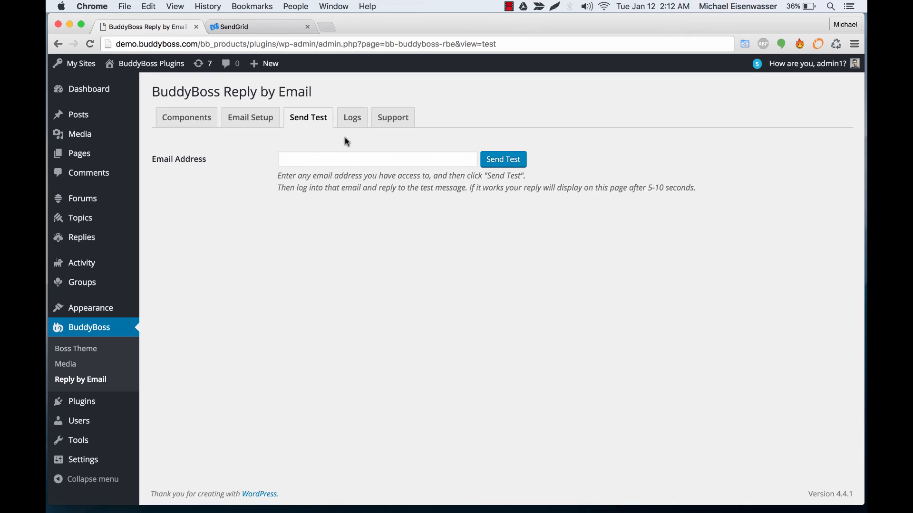
mouse_move(345, 295)
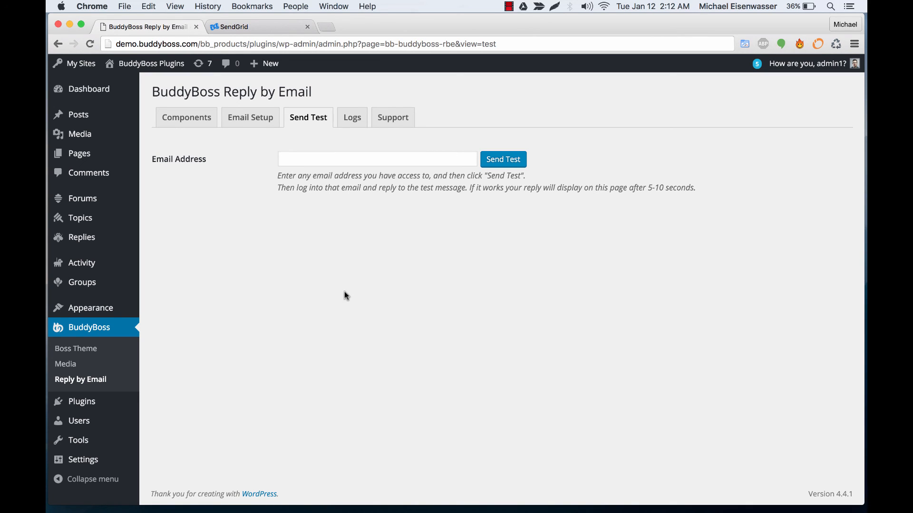